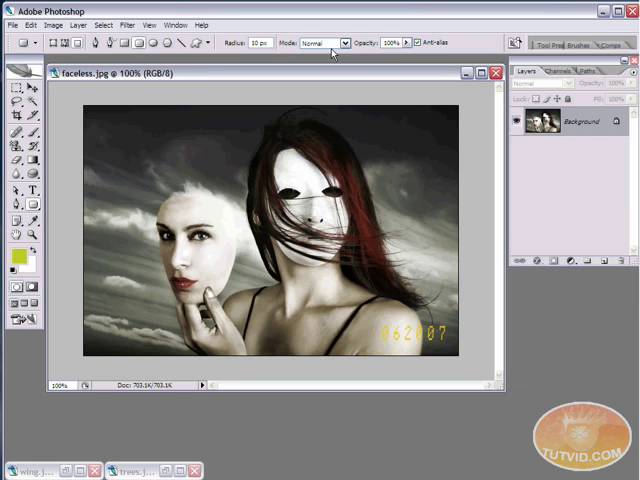
mouse_move(75, 173)
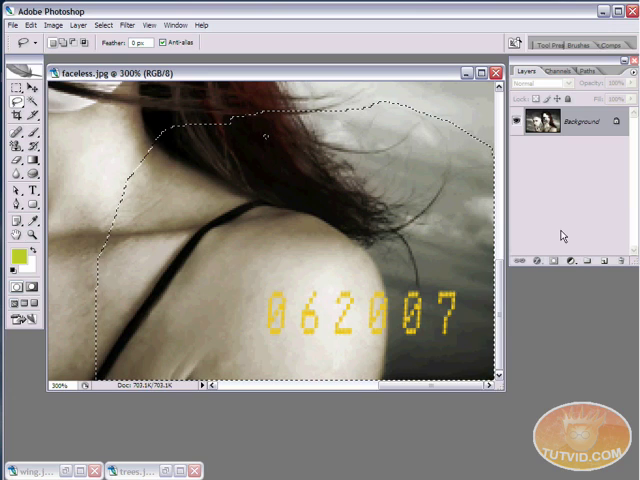
mouse_move(366, 308)
text(1)
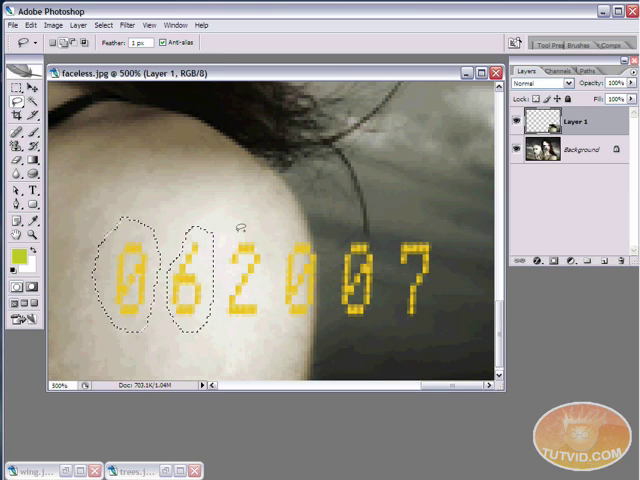
Lasso around another timestamp digit to add it to the selections
drag(235, 215, 255, 320)
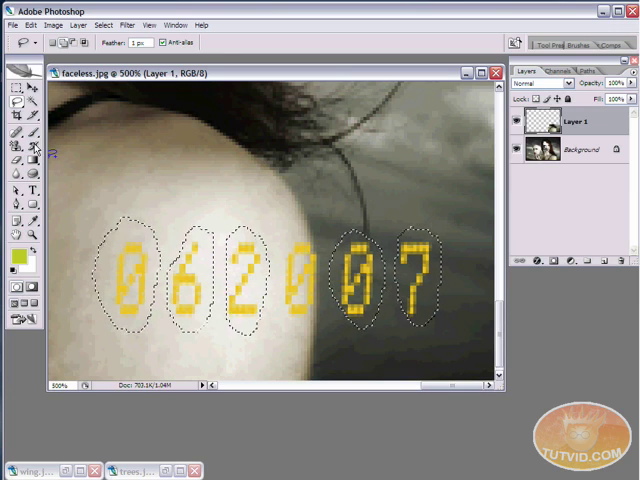
Switch to the Spot Healing Brush and heal away the first digit 0
click(13, 132)
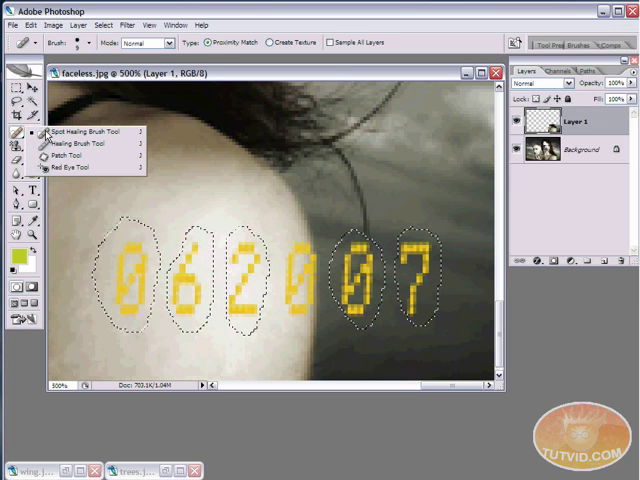
click(75, 131)
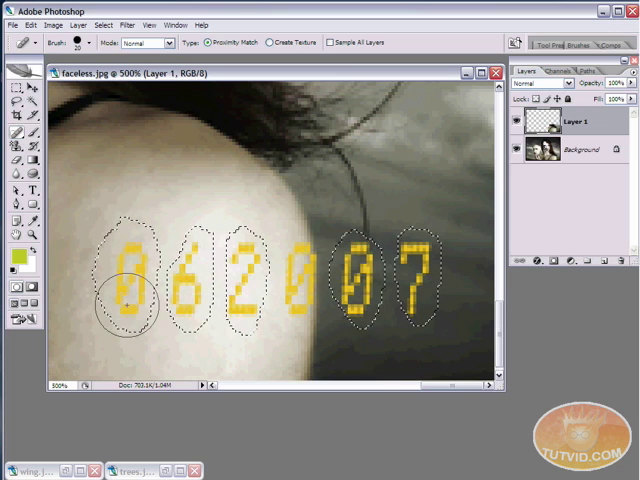
click(123, 285)
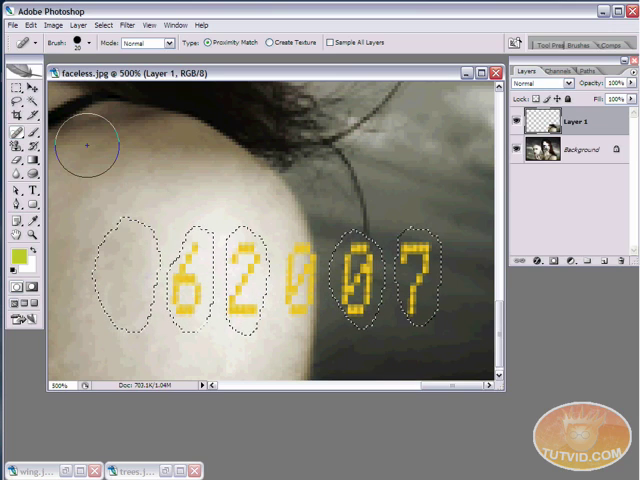
mouse_move(187, 316)
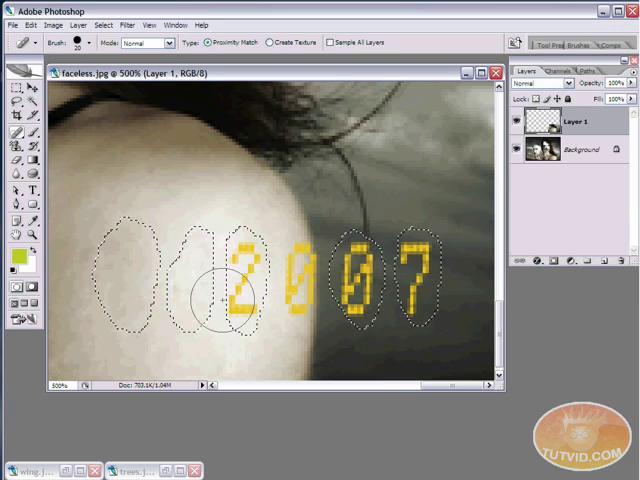
click(16, 150)
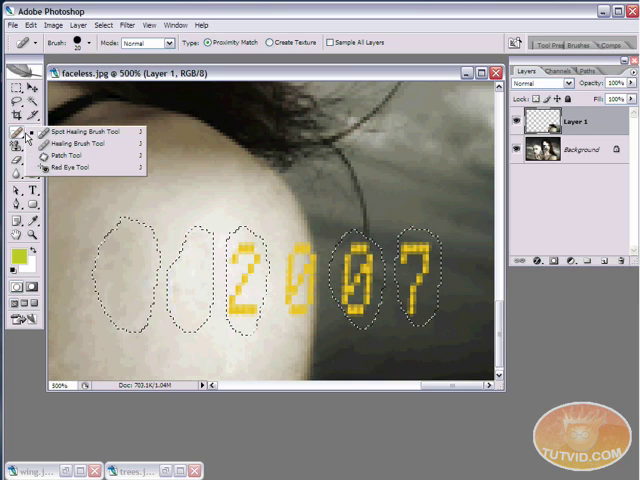
Switch to the Healing Brush and paint out the digit 0 on the dark background
click(68, 131)
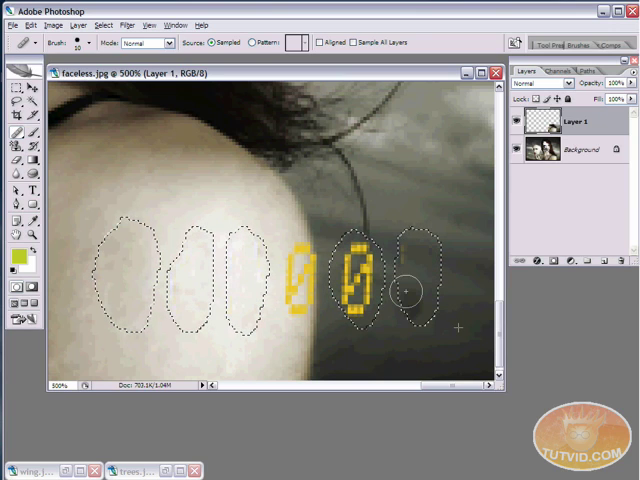
mouse_move(385, 342)
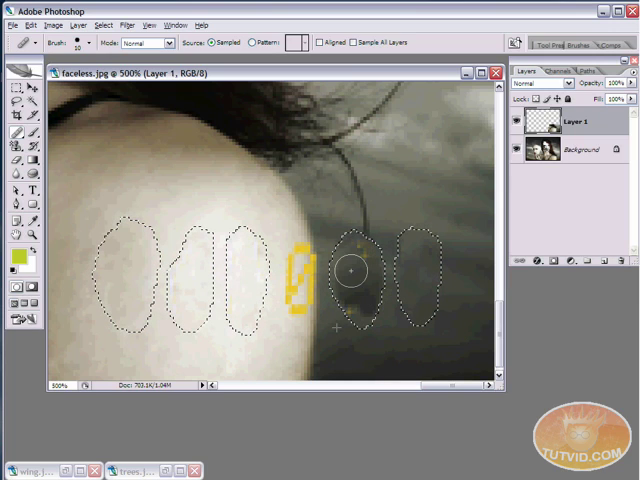
drag(350, 270, 382, 327)
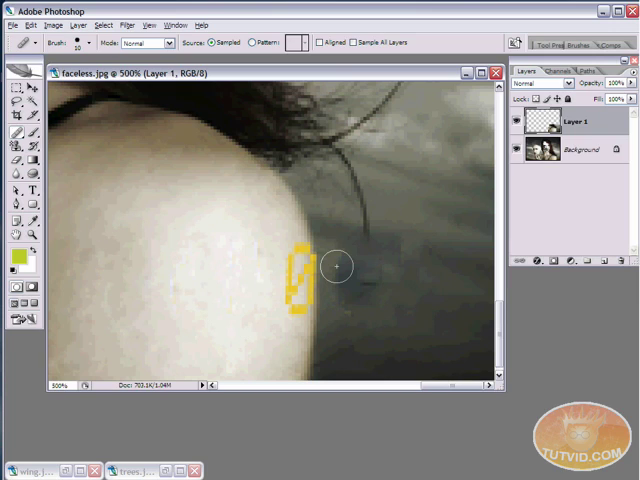
mouse_move(392, 352)
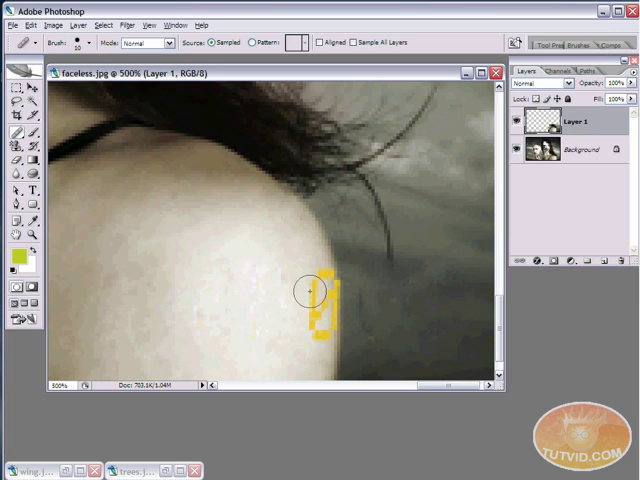
mouse_move(275, 234)
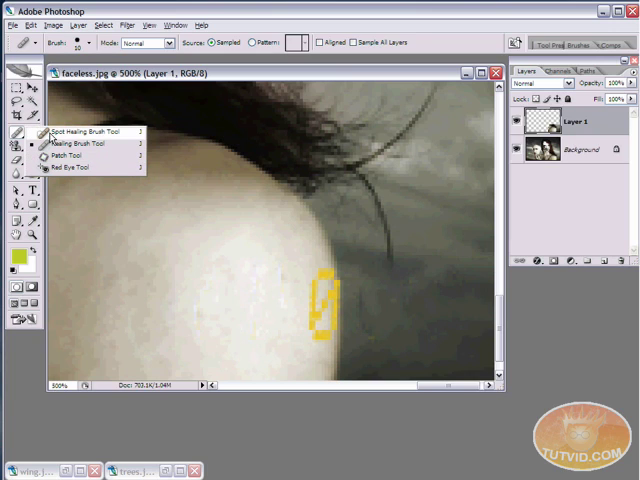
click(67, 139)
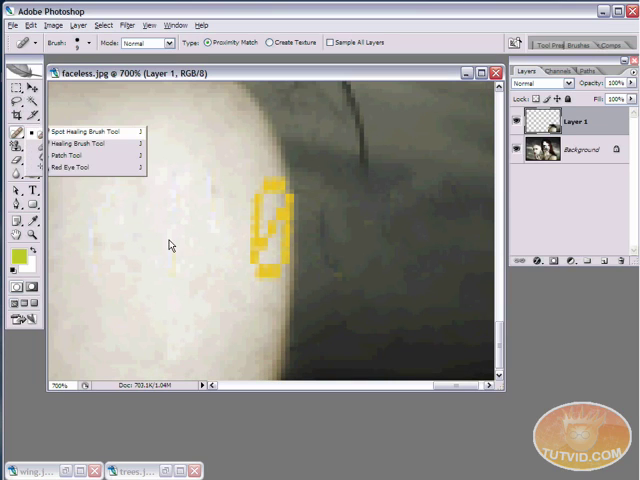
click(73, 131)
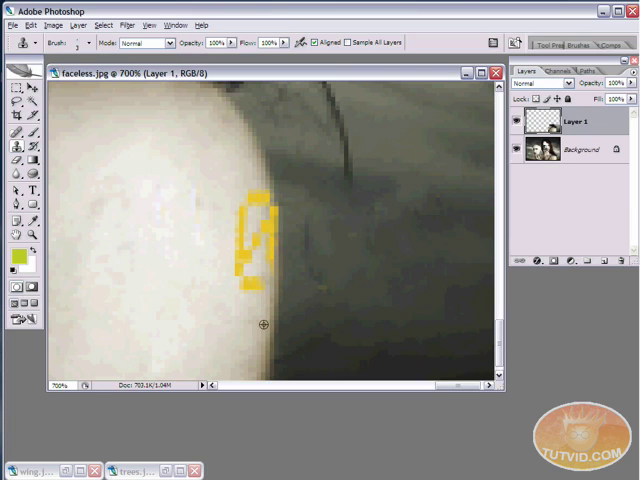
mouse_move(260, 166)
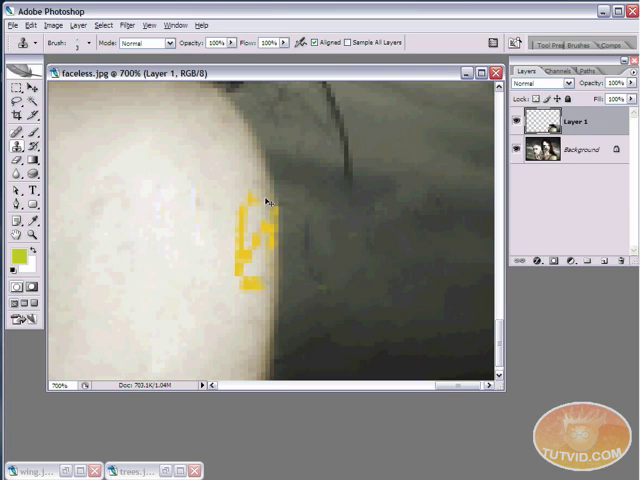
mouse_move(267, 196)
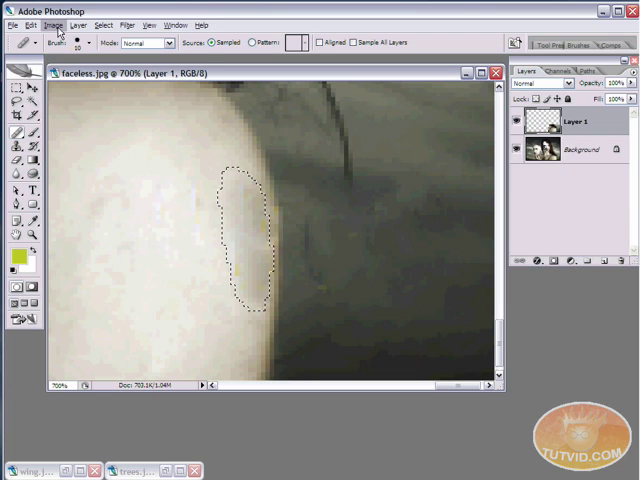
Feather the repaired shoulder-edge selection by 2 pixels via the Select menu
click(98, 25)
text(2)
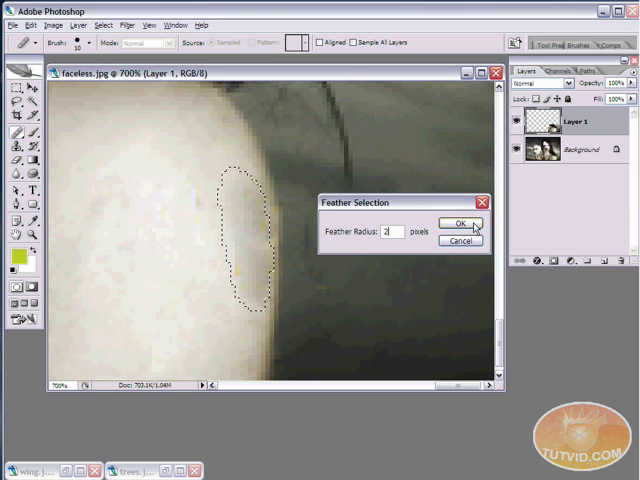
click(460, 224)
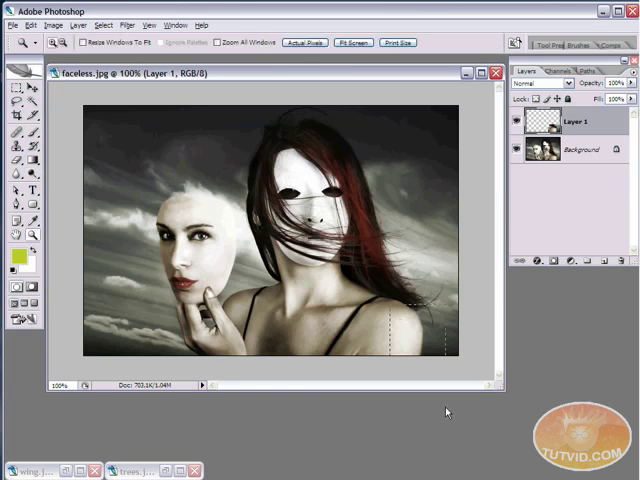
Show the faceless photo at Actual Pixels size
click(290, 234)
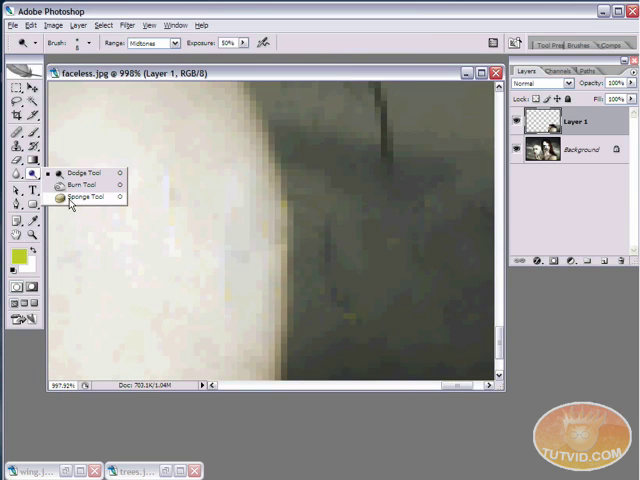
Select the Sponge Tool and set its mode to Desaturate
click(92, 197)
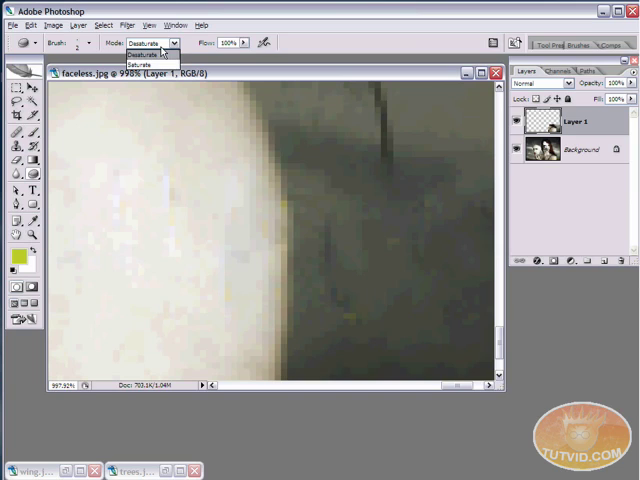
click(140, 52)
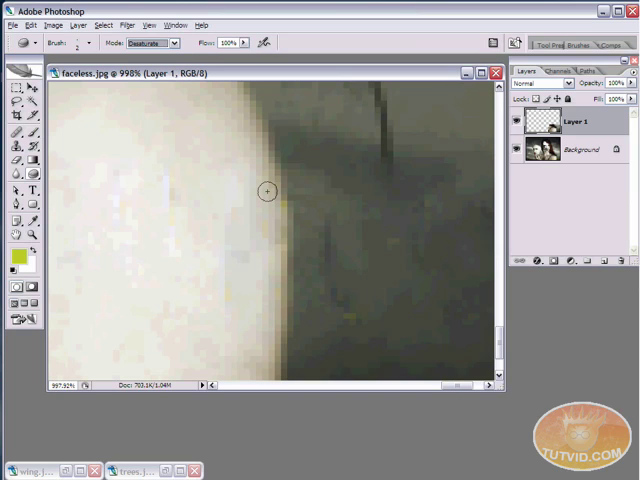
click(150, 42)
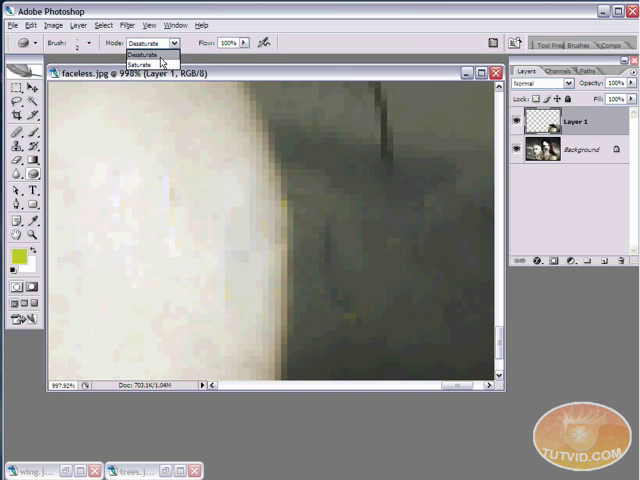
click(140, 48)
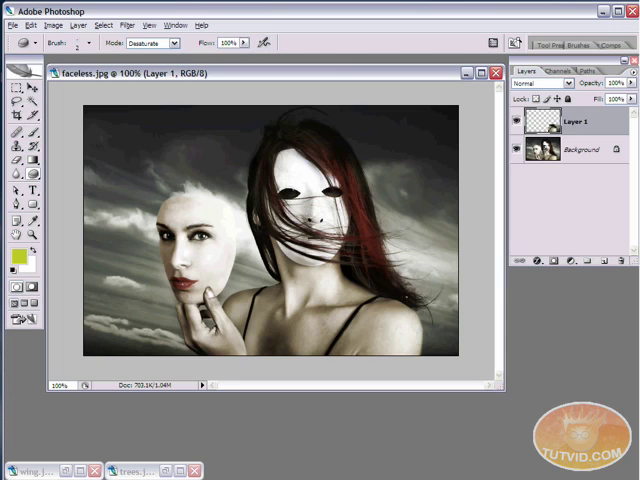
Hide and re-show Layer 1 to compare the retouched photo against the original
click(497, 72)
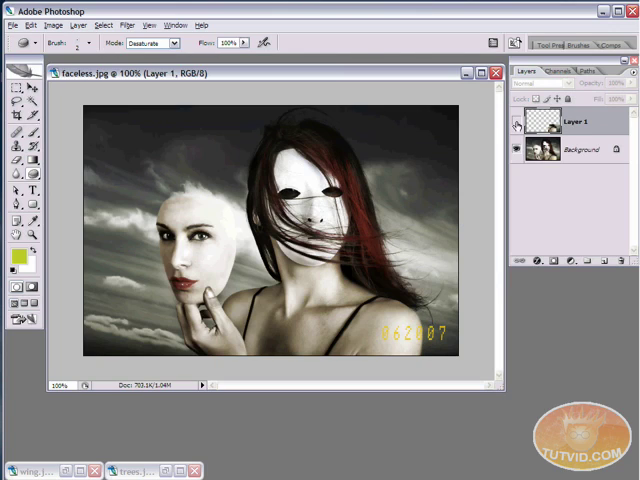
click(575, 122)
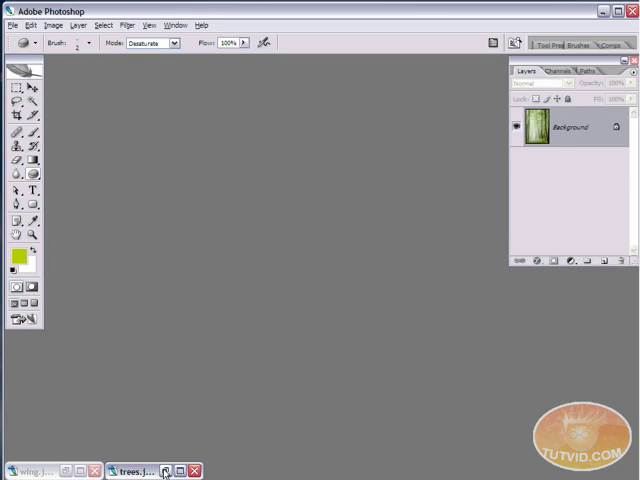
Bring up trees.jpg and add an empty layer above the forest photo
click(130, 471)
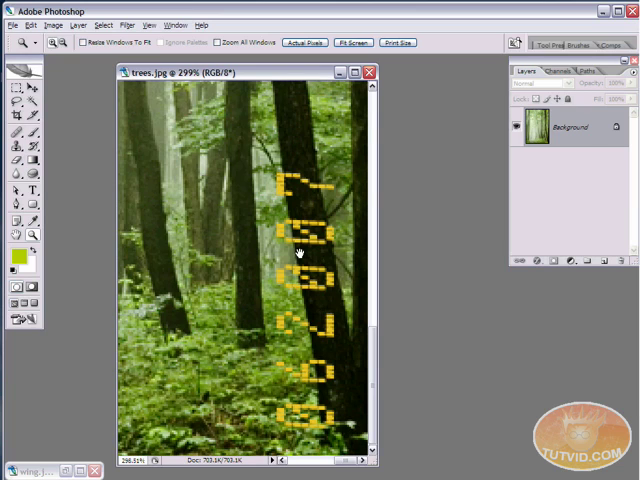
click(13, 98)
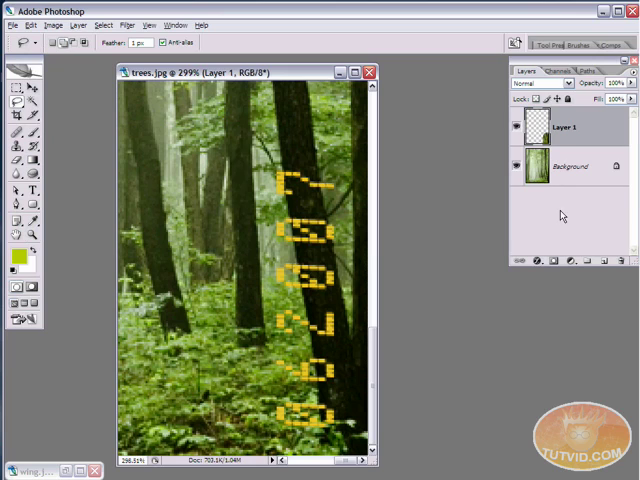
mouse_move(562, 215)
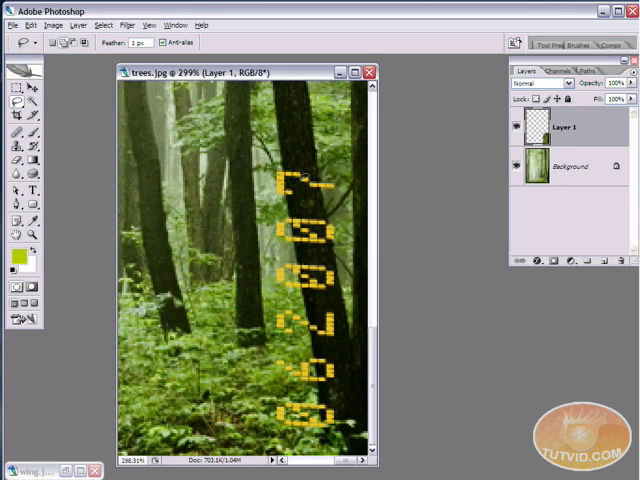
Switch to the Clone Stamp Tool to clone nearby trunk texture
click(16, 148)
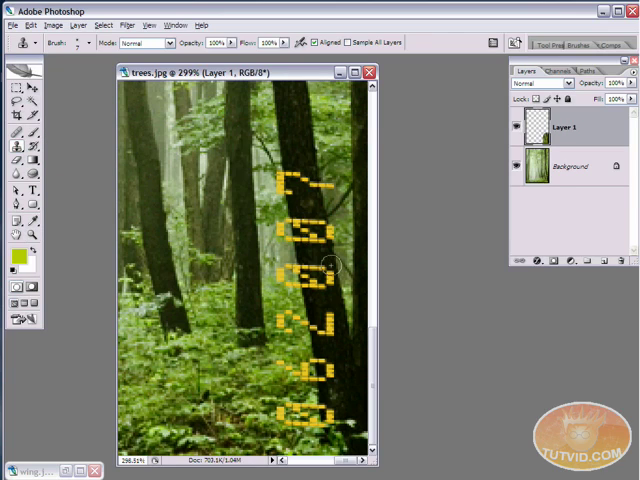
mouse_move(340, 382)
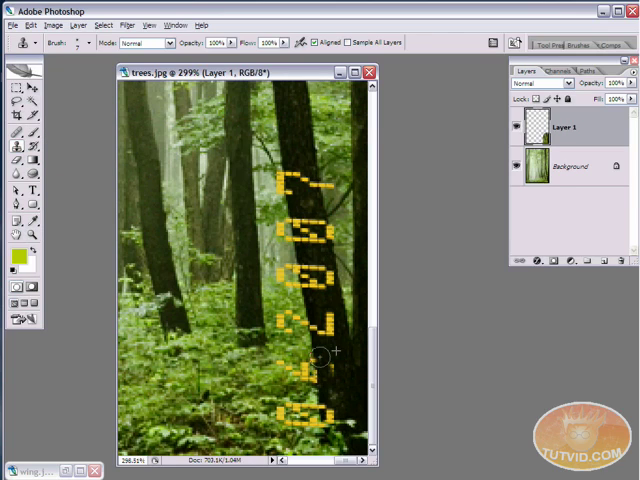
mouse_move(340, 375)
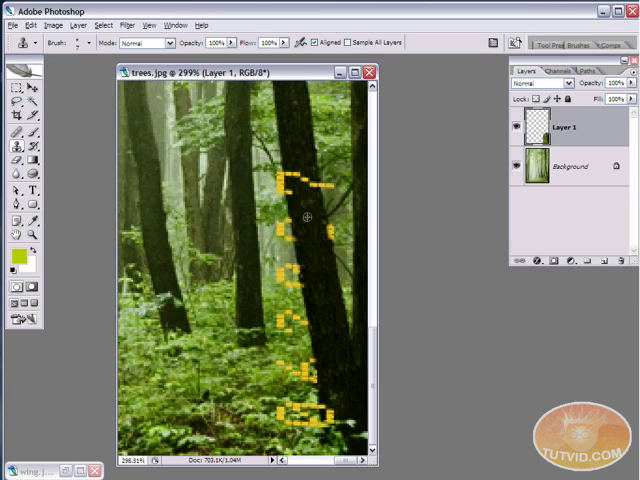
mouse_move(308, 185)
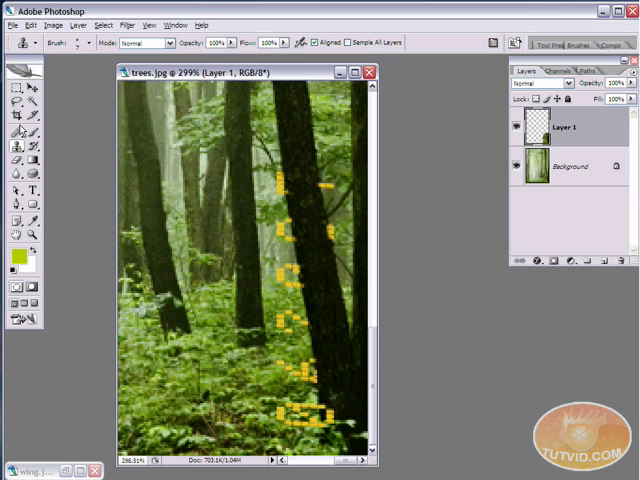
Switch to the Healing Brush, then open the dodge, burn and sponge tool group
click(17, 78)
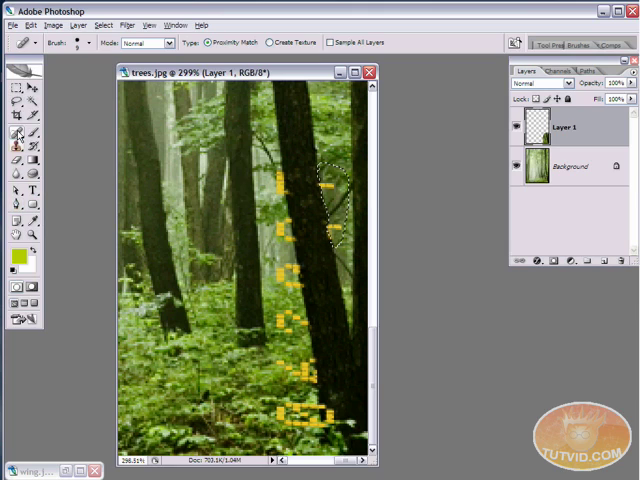
click(19, 135)
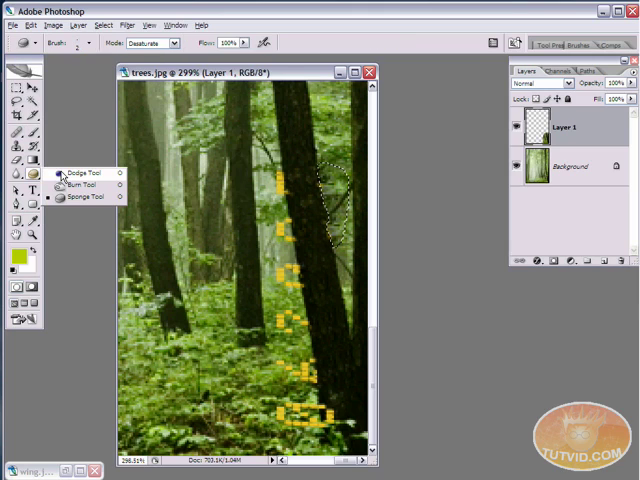
Switch to the Burn Tool from the Dodge/Burn flyout to darken orange remnants
click(85, 173)
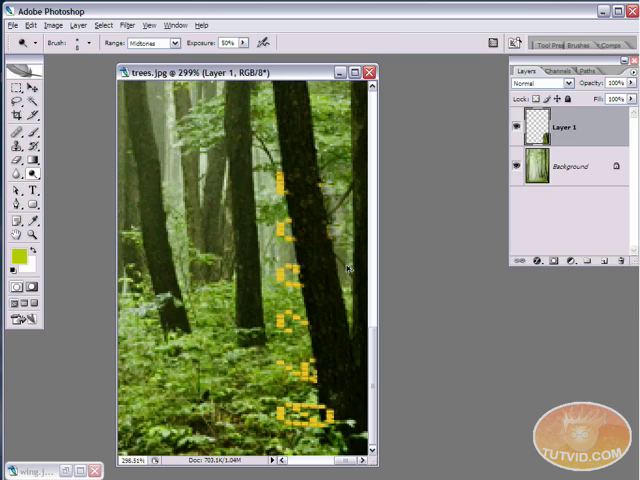
click(19, 174)
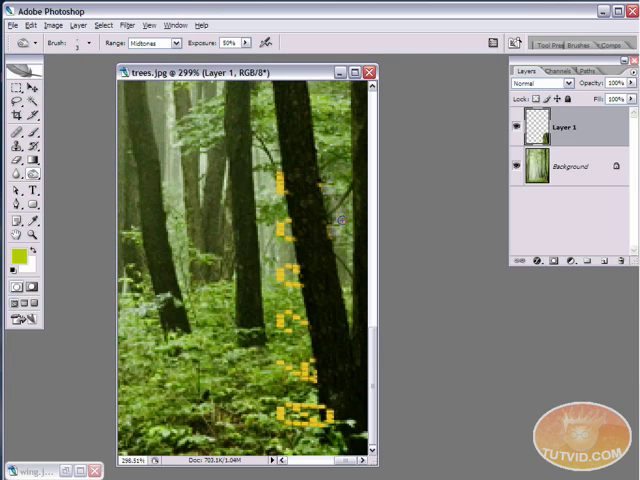
mouse_move(290, 228)
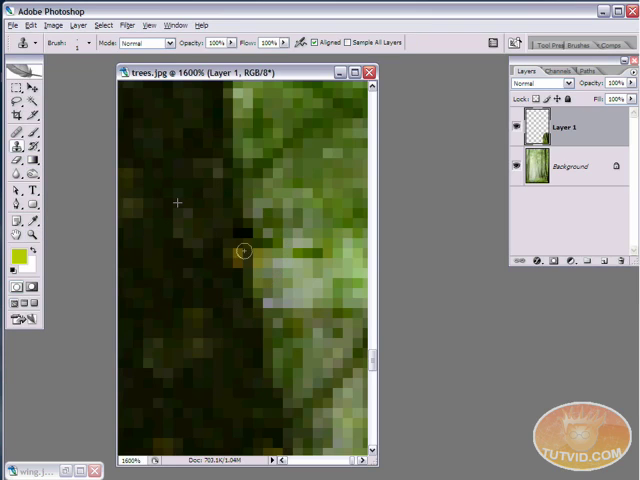
Clone trunk texture over the last orange timestamp pixels in trees.jpg
drag(245, 250, 313, 113)
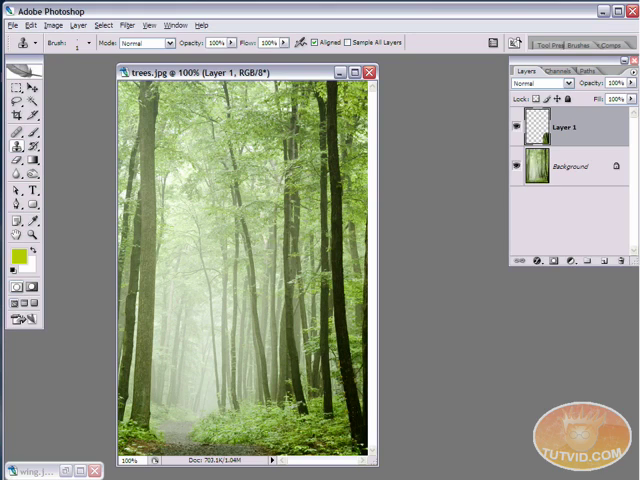
click(369, 72)
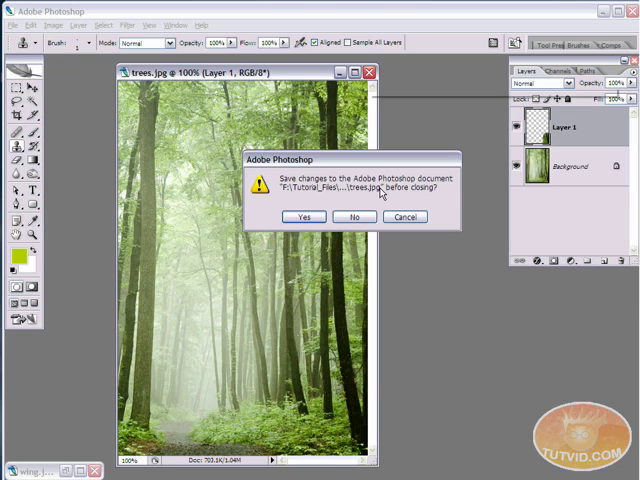
Close trees.jpg and restore the minimized wing.jpg window
click(355, 217)
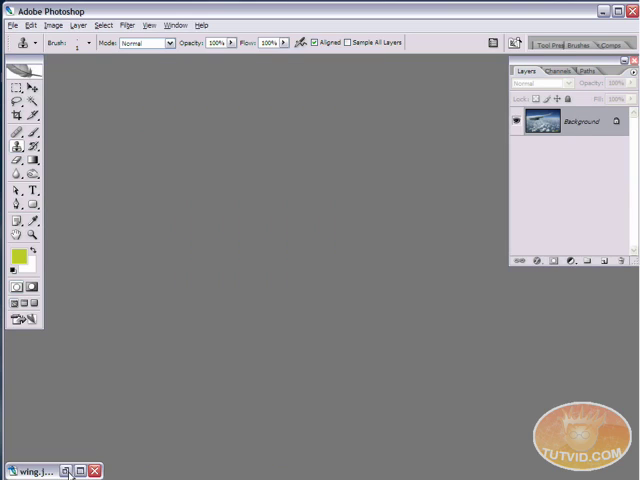
click(25, 471)
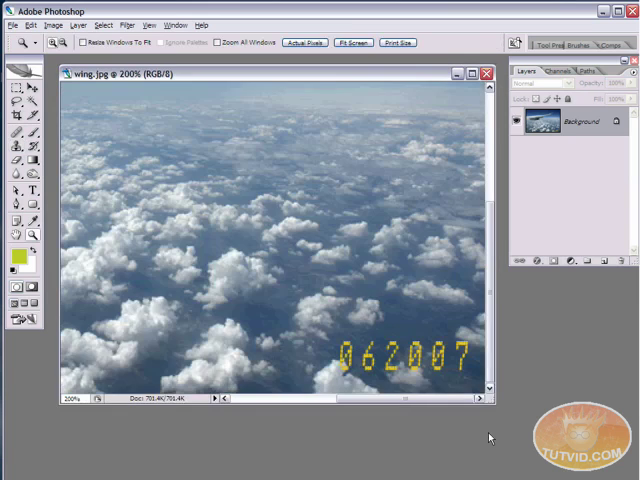
Zoom out to 100% to view the whole wing.jpg photo
click(353, 42)
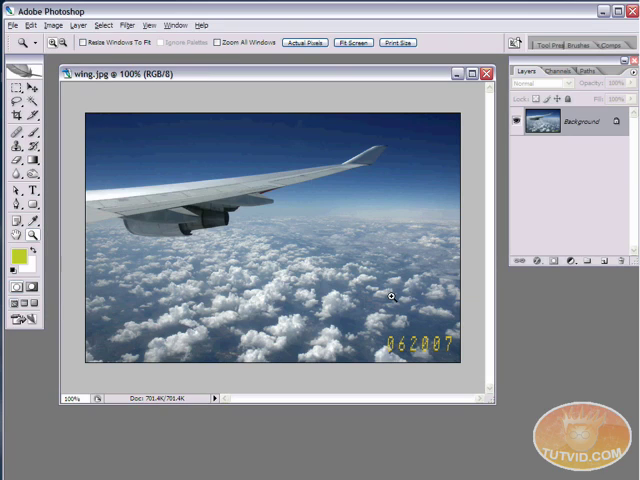
mouse_move(17, 168)
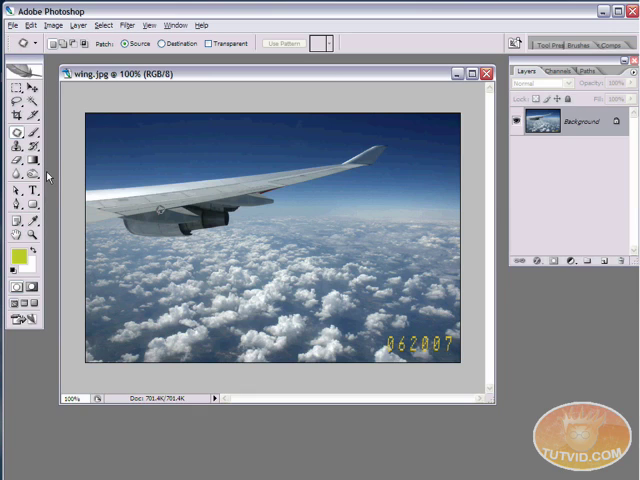
Select the Patch Tool from the healing brush flyout
click(13, 122)
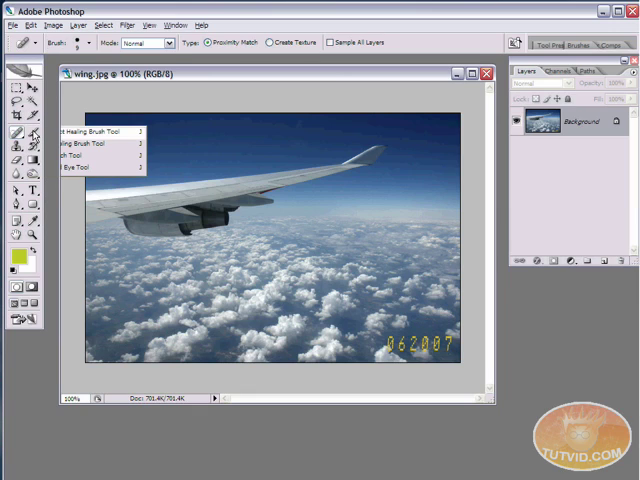
click(75, 155)
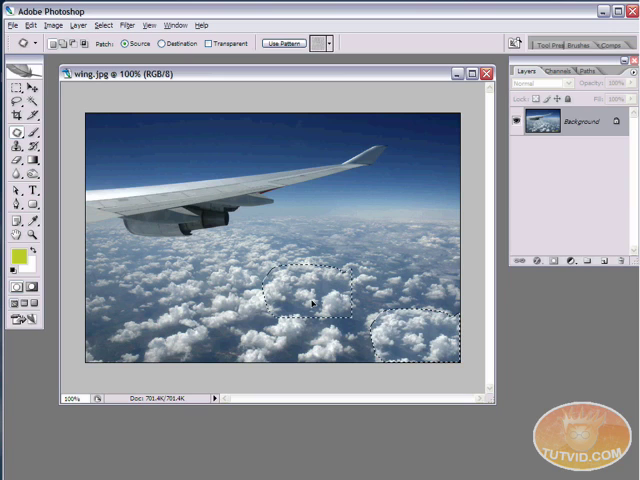
Try several patch drags from different cloud areas over the 062007 stamp
drag(315, 300, 298, 337)
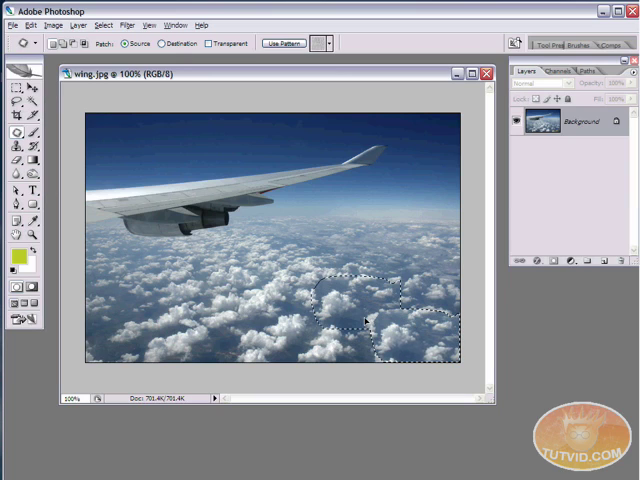
drag(365, 318, 425, 338)
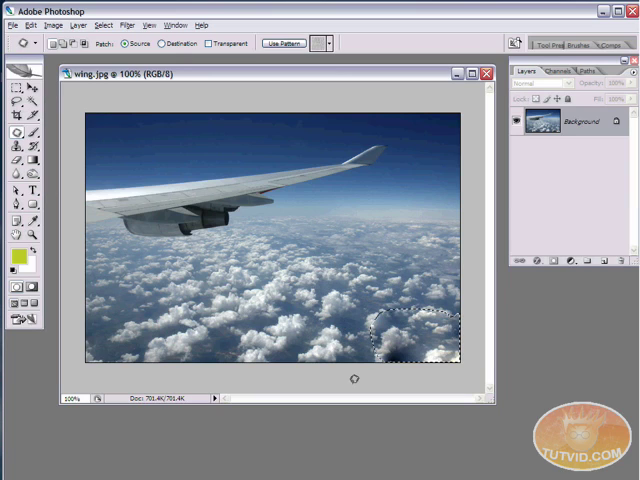
drag(410, 335, 305, 335)
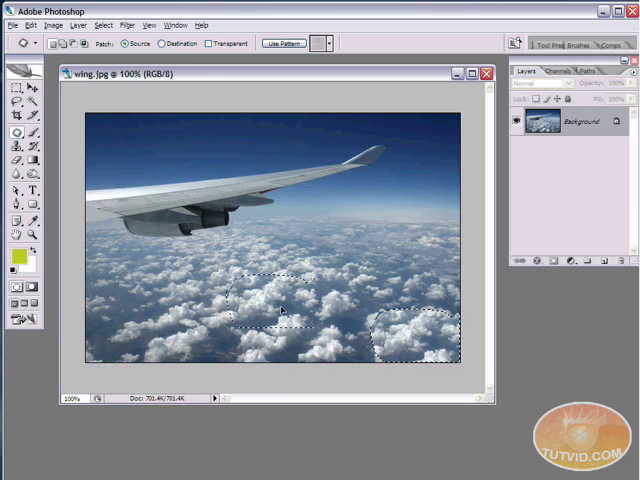
drag(280, 310, 375, 275)
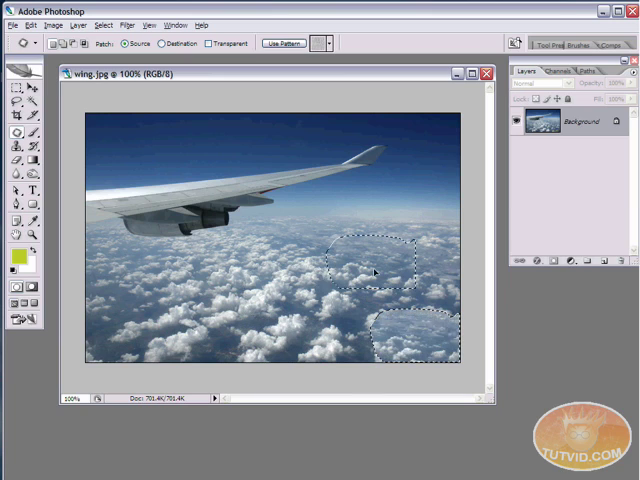
drag(375, 270, 305, 310)
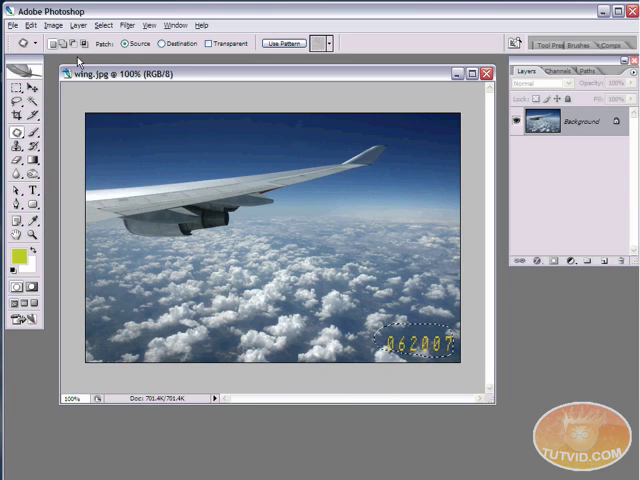
Feather the timestamp selection by 5 pixels via Select > Feather
click(100, 25)
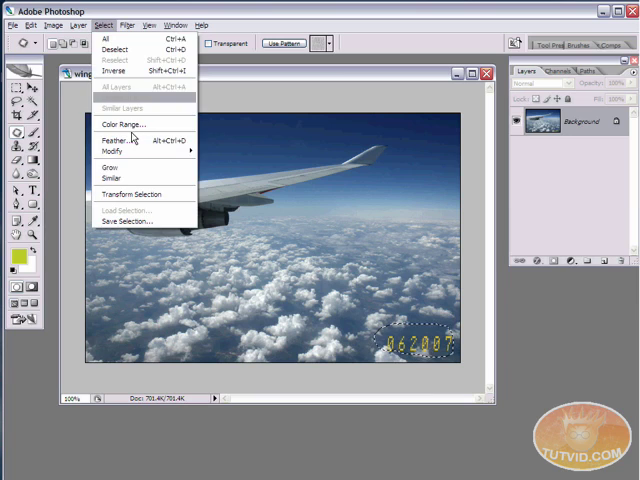
click(112, 138)
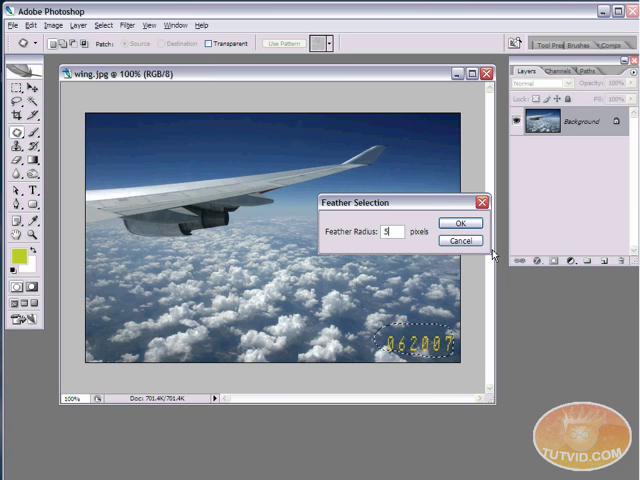
click(460, 223)
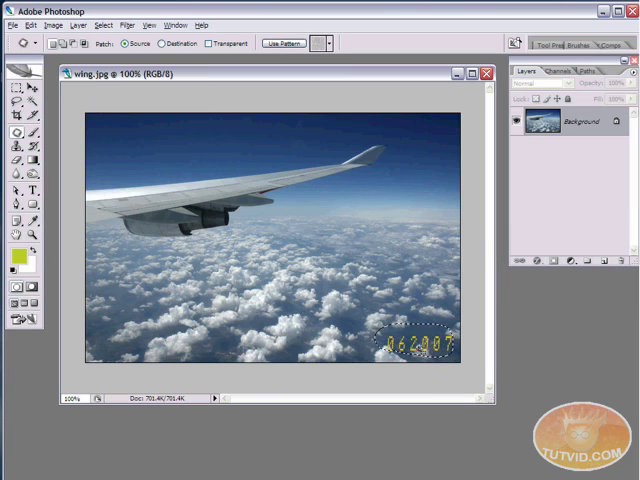
Drag the feathered selection onto nearby clouds to patch away the 062007 stamp
drag(410, 340, 330, 315)
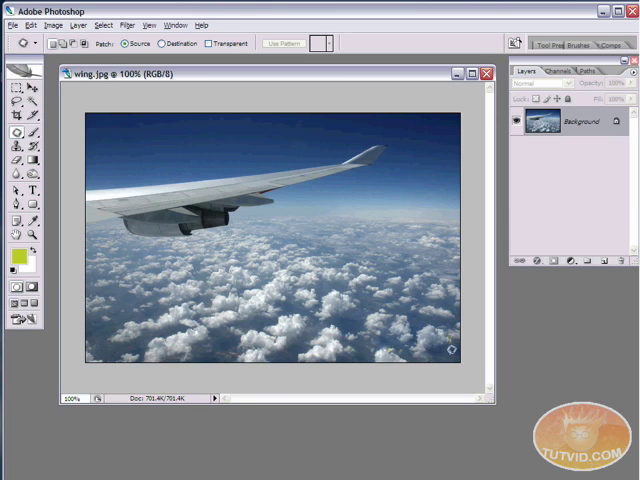
mouse_move(349, 332)
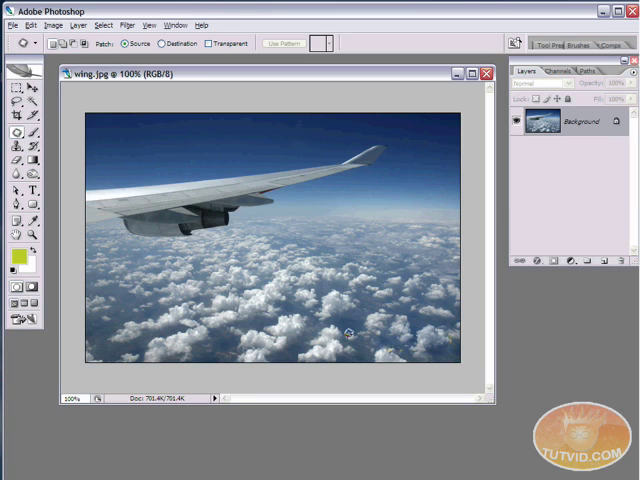
mouse_move(372, 355)
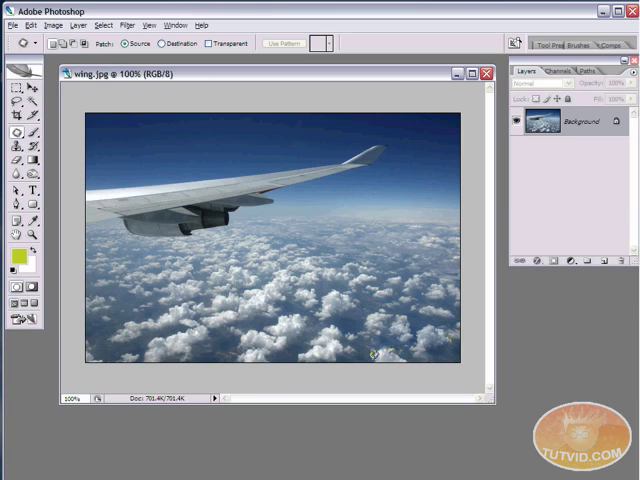
mouse_move(385, 320)
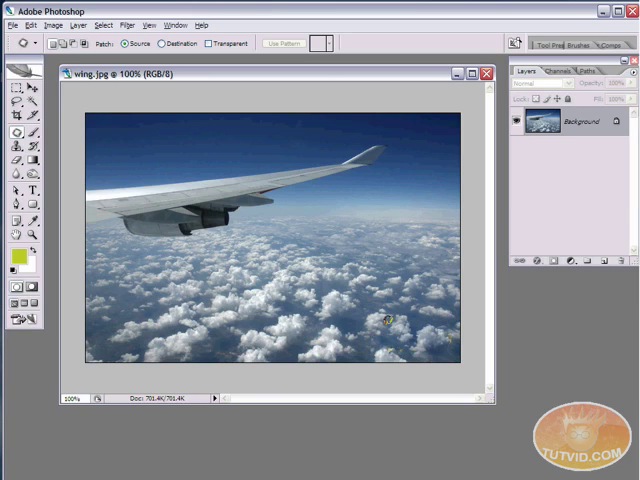